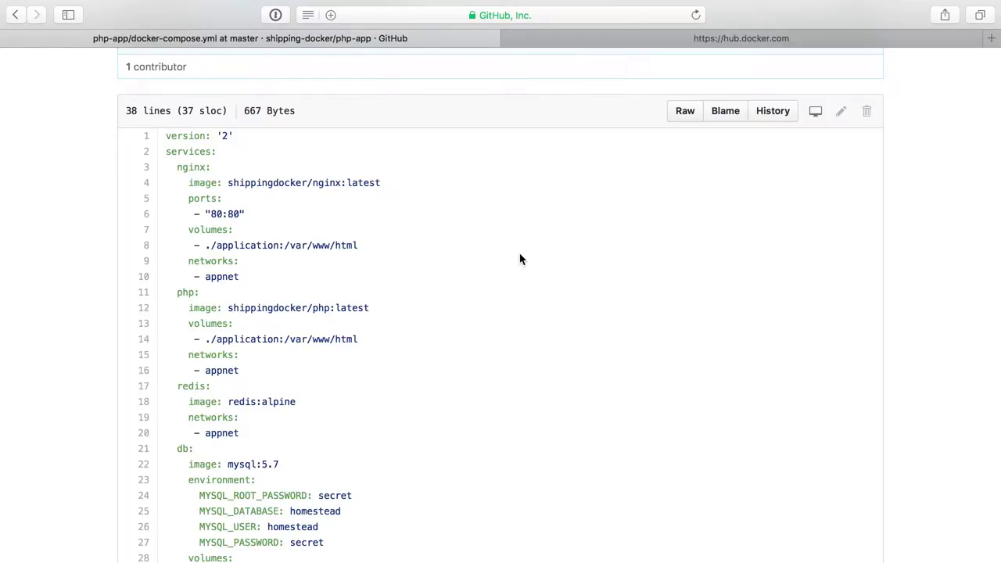
# Review the nginx, php, redis and db services and highlight the redis:alpine image name
pyautogui.scroll(-3)
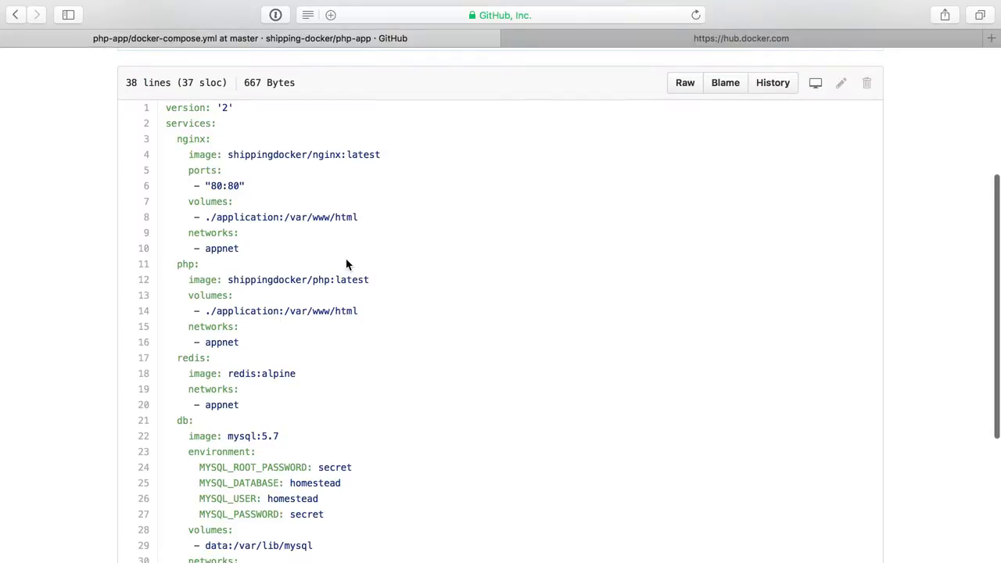
pyautogui.moveTo(183, 369)
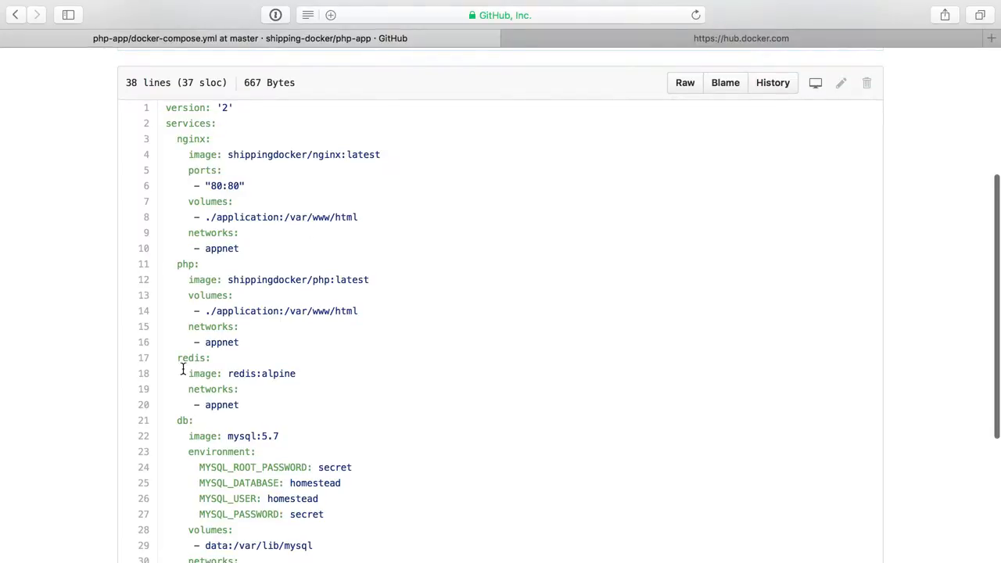
pyautogui.scroll(3)
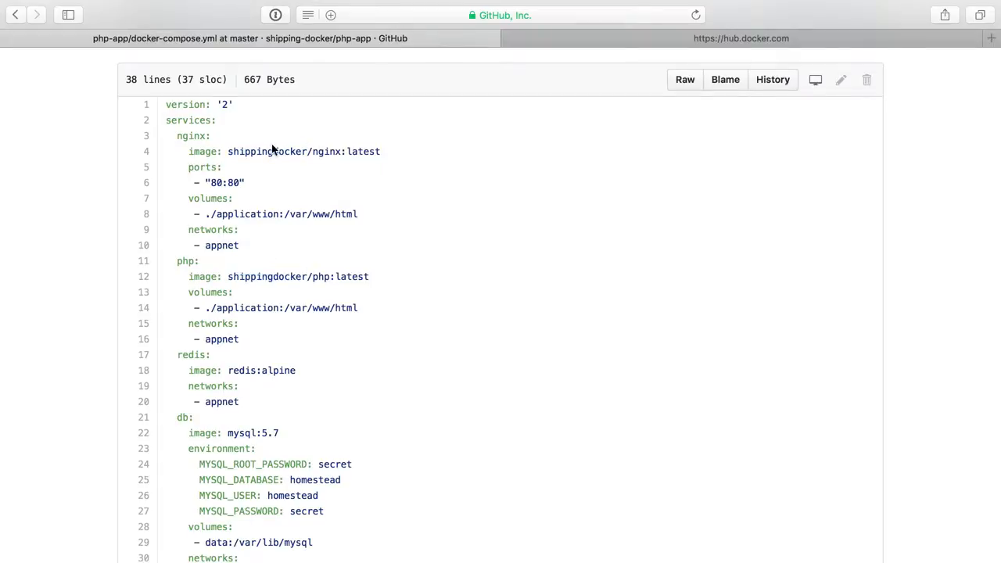
pyautogui.moveTo(272, 167)
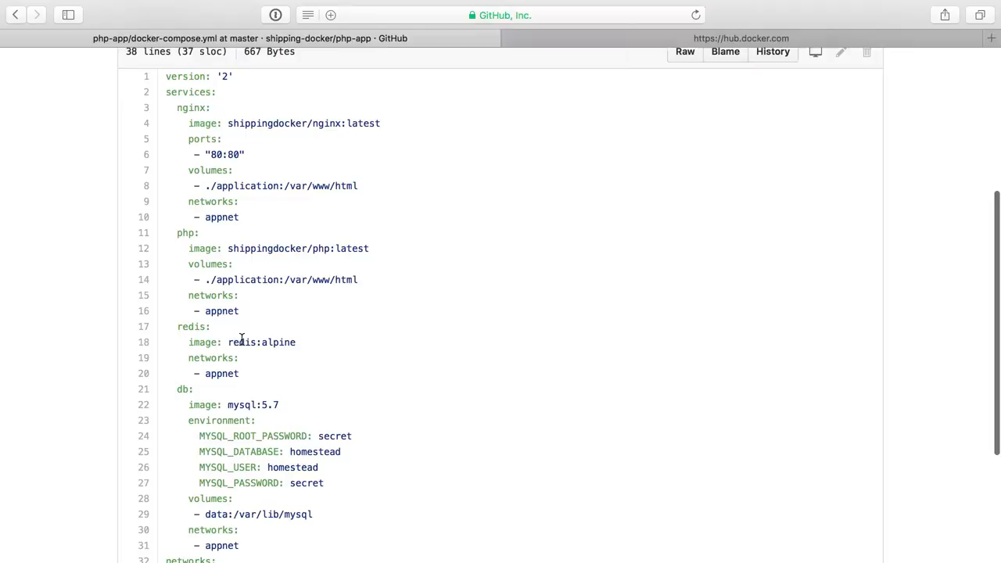
pyautogui.doubleClick(261, 341)
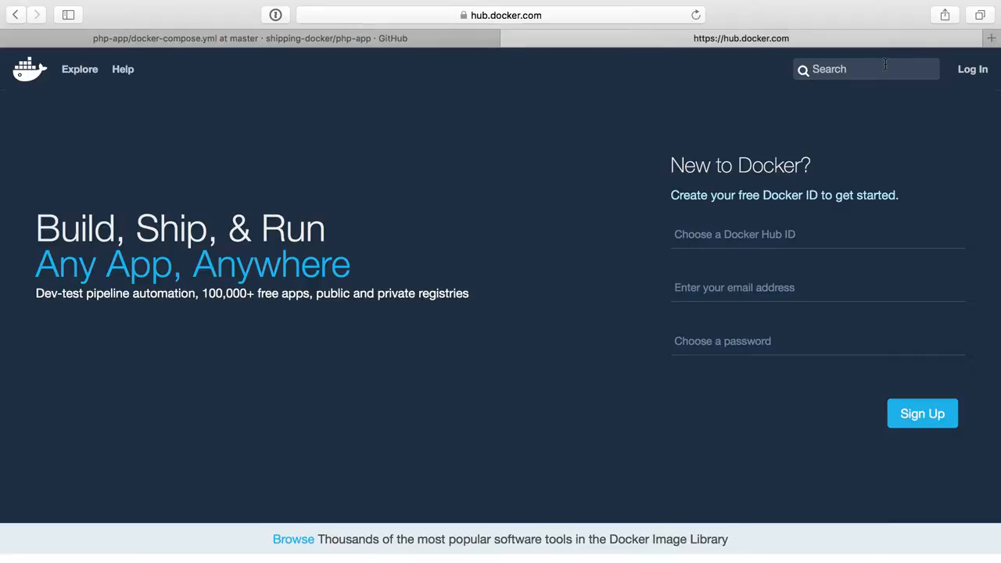
# Search Docker Hub for mysql and show the official image's supported tags such as 5.7 and latest
pyautogui.write('mysql')
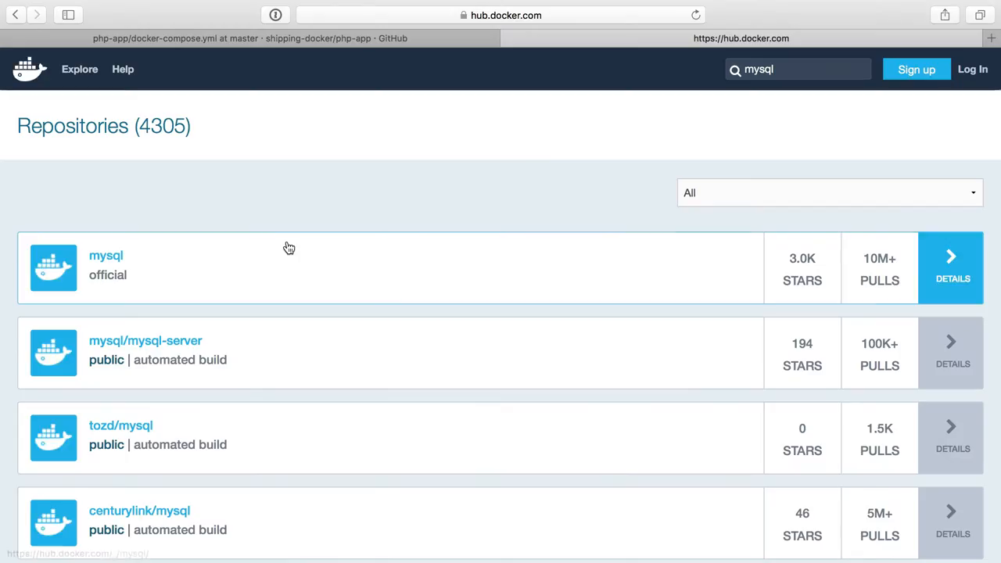
pyautogui.moveTo(106, 266)
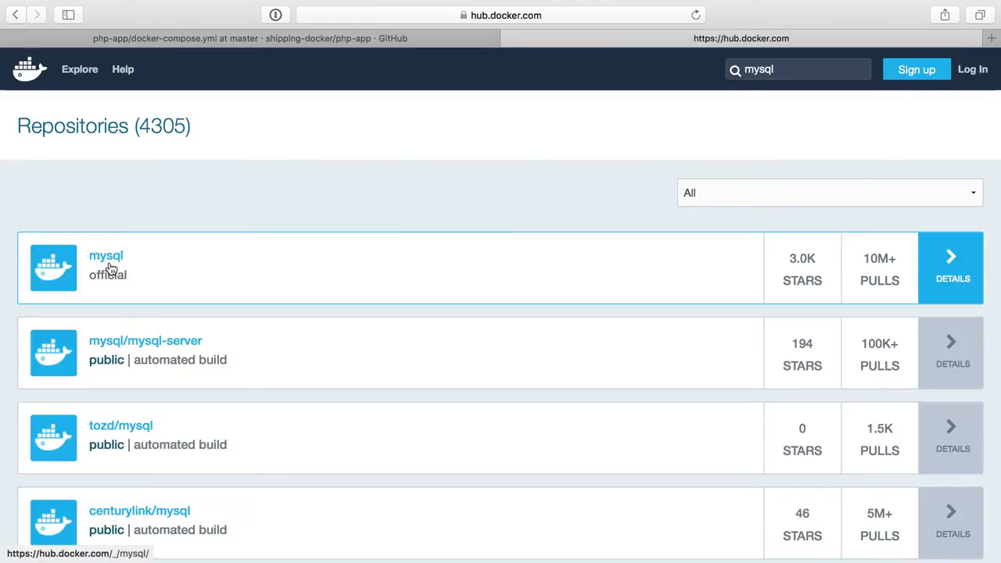
pyautogui.click(106, 255)
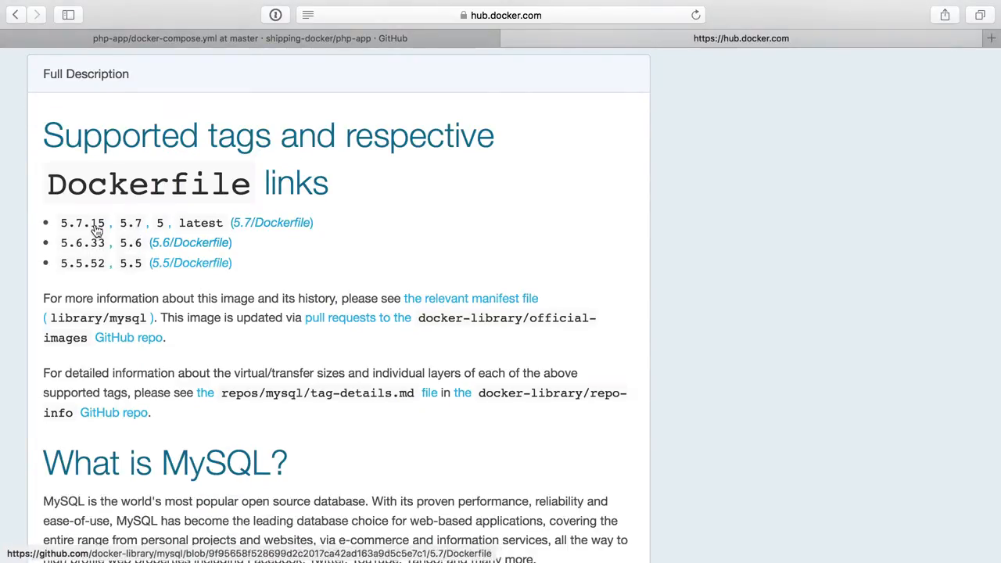
pyautogui.moveTo(207, 227)
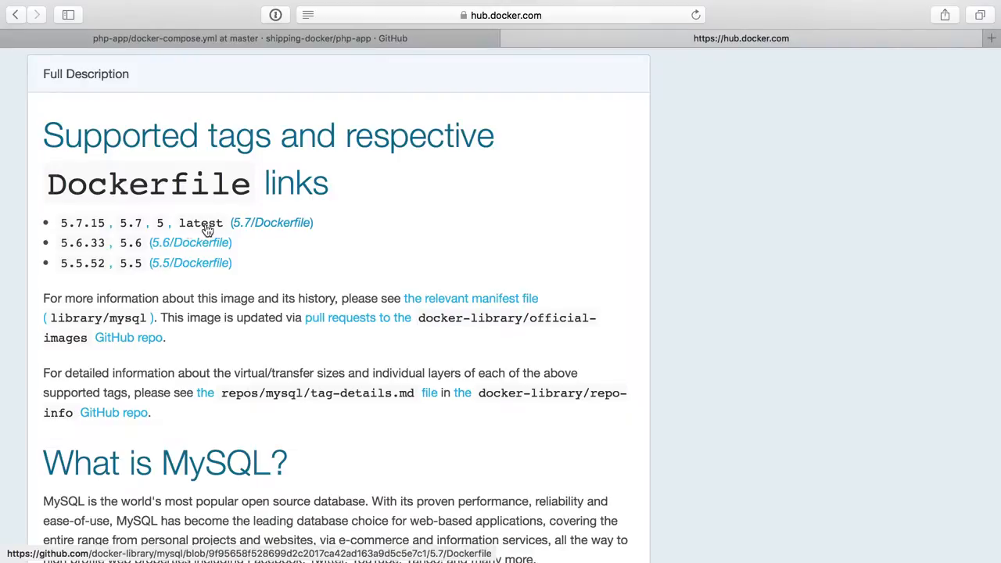
pyautogui.moveTo(122, 257)
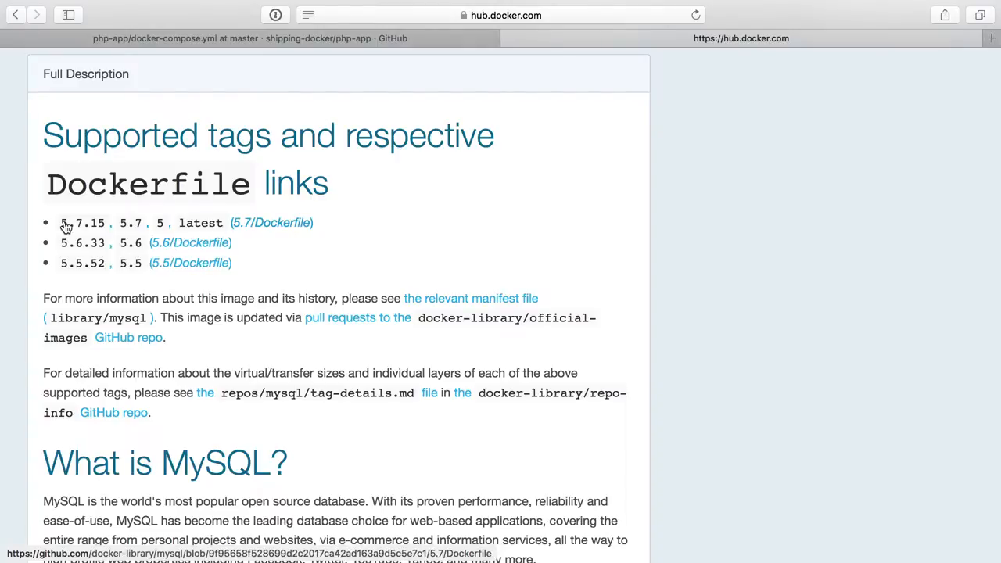
pyautogui.moveTo(187, 230)
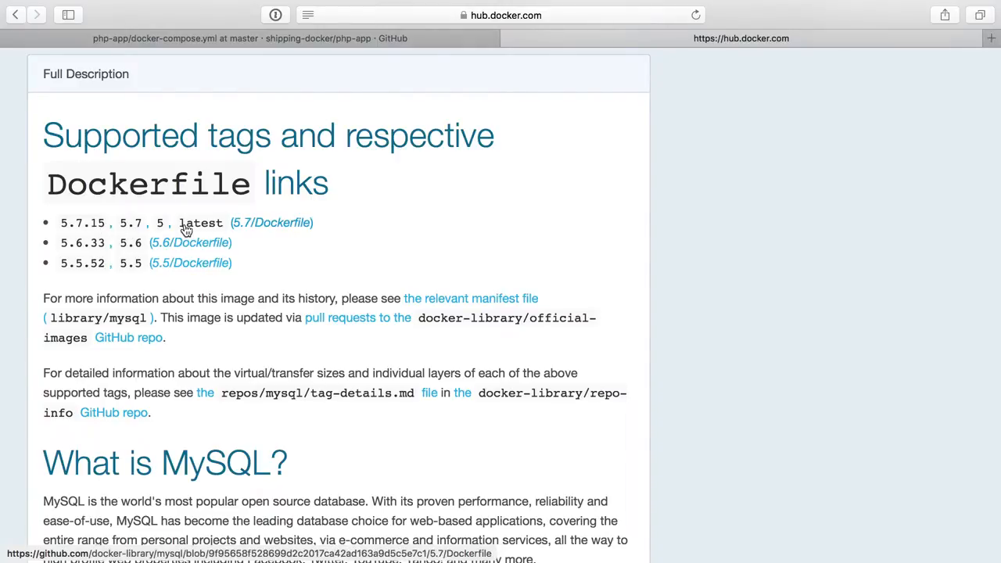
pyautogui.moveTo(72, 229)
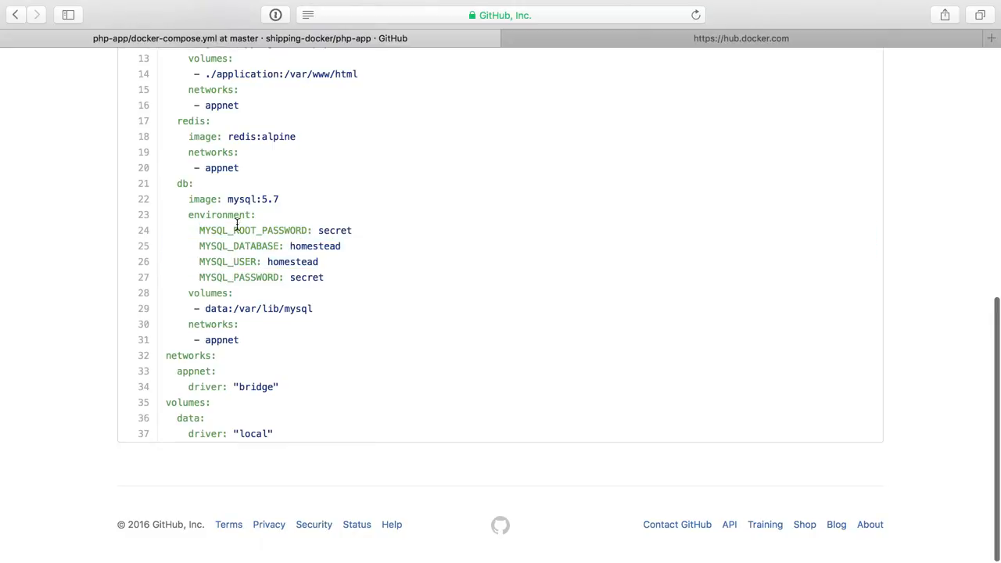
# Point out the db service's /var/lib/mysql volume path, then return to the MySQL image page
pyautogui.doubleClick(274, 308)
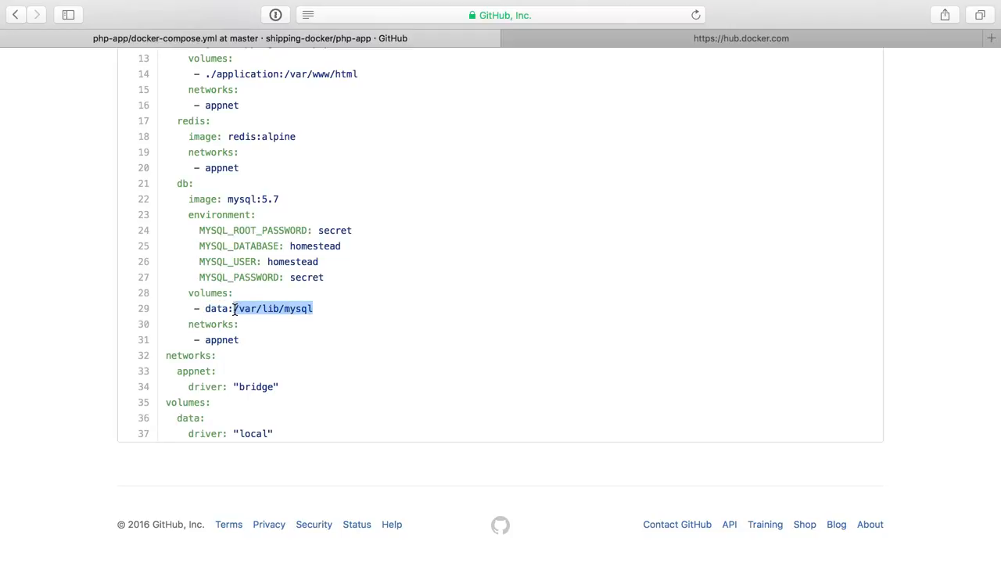
pyautogui.click(741, 38)
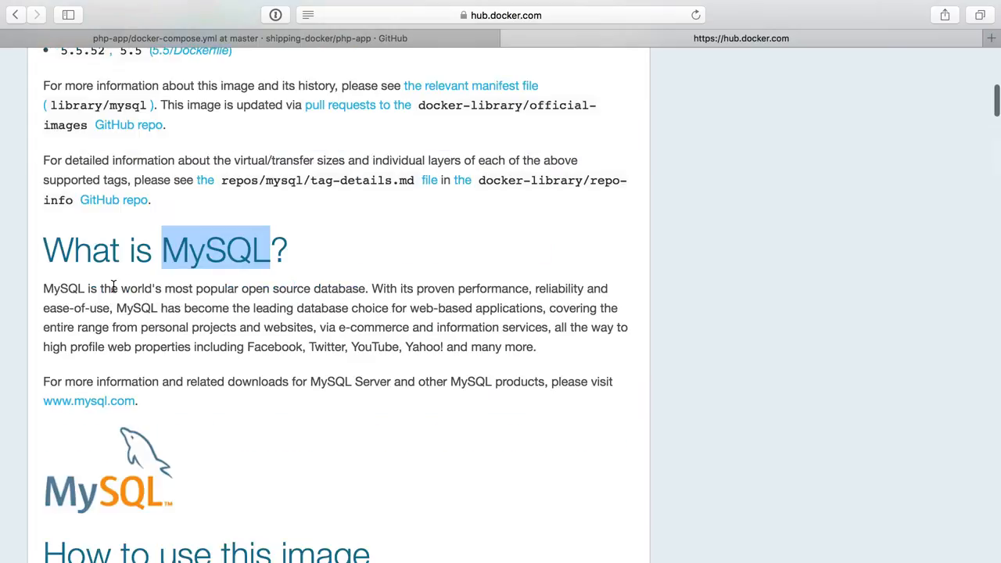
# Read the "What is MySQL?" description and move on to the official redis image page
pyautogui.scroll(3)
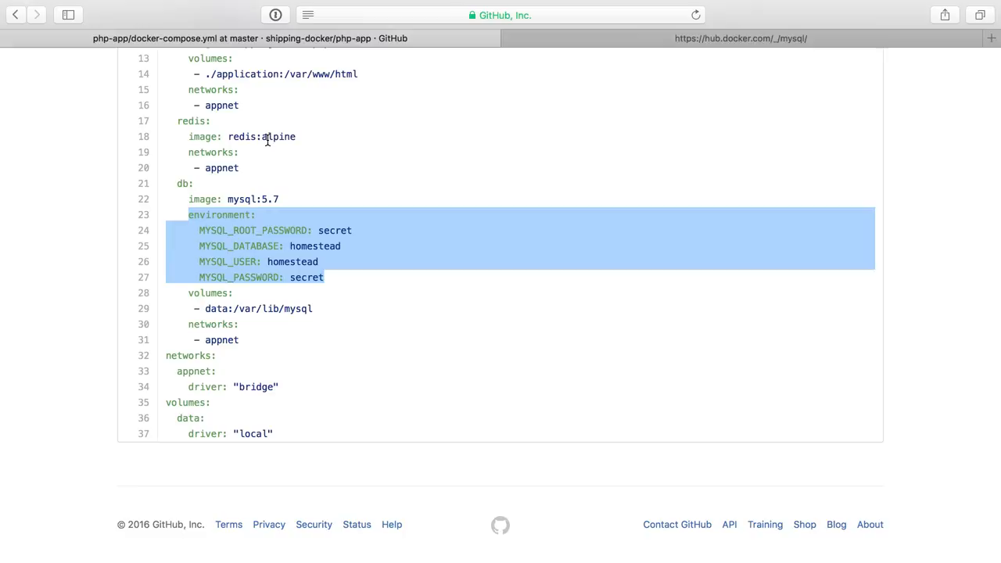
pyautogui.click(741, 38)
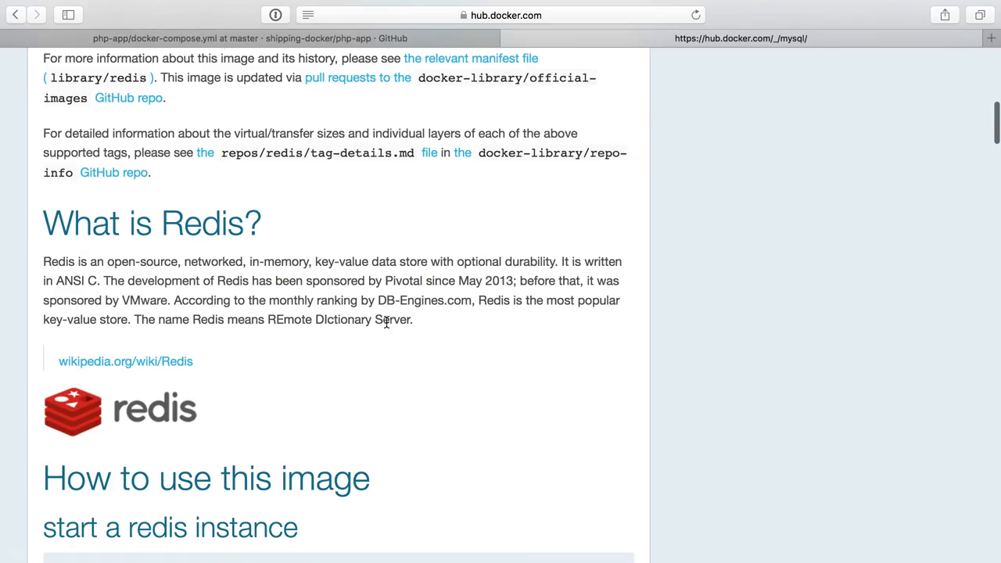
# Scroll the redis image page to the "How to use this image" start-up commands
pyautogui.scroll(-3)
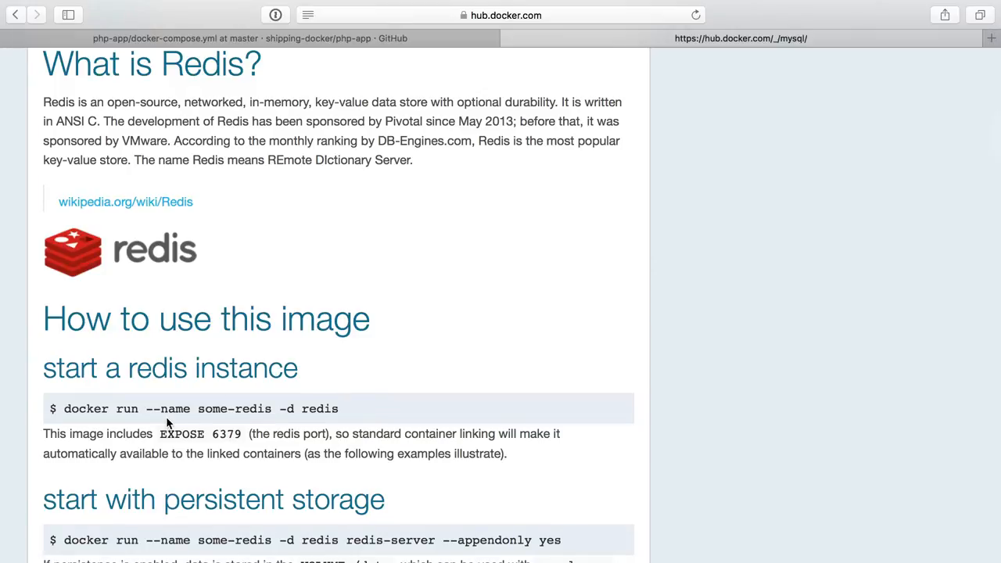